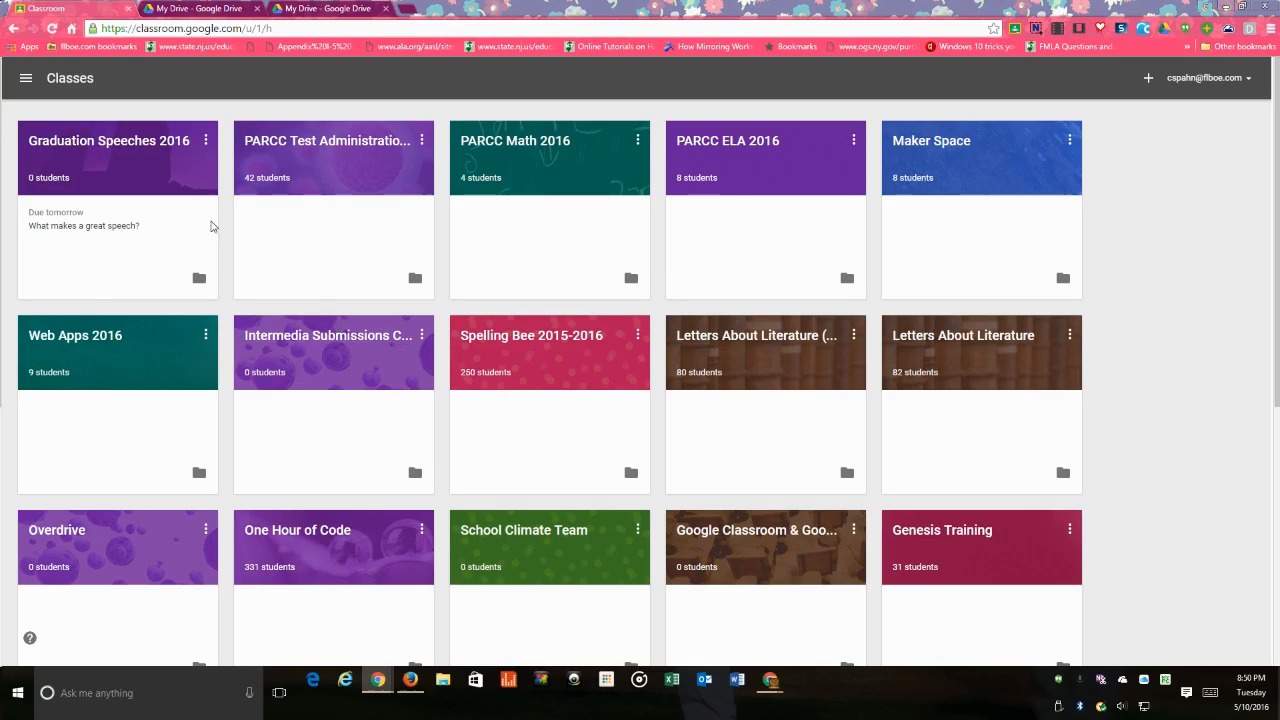
# Enter the Graduation Speeches 2016 class and reveal the stream's create options.
pyautogui.click(108, 140)
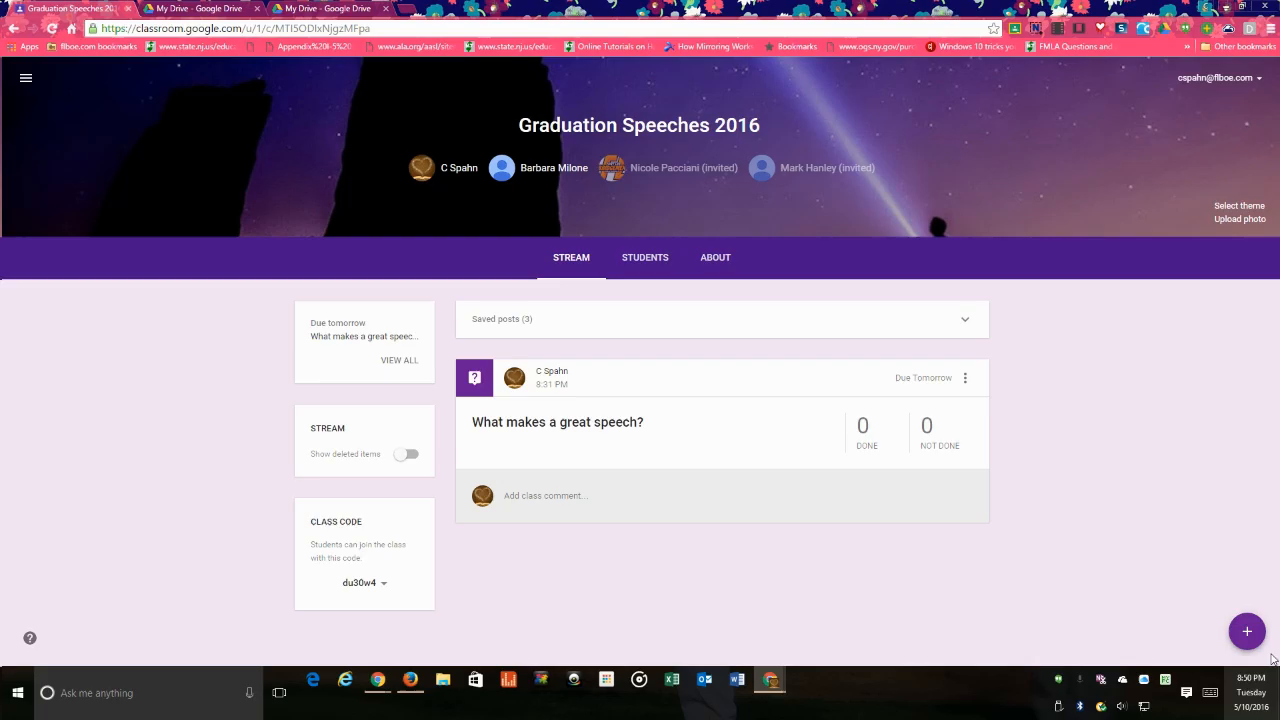
pyautogui.click(1248, 632)
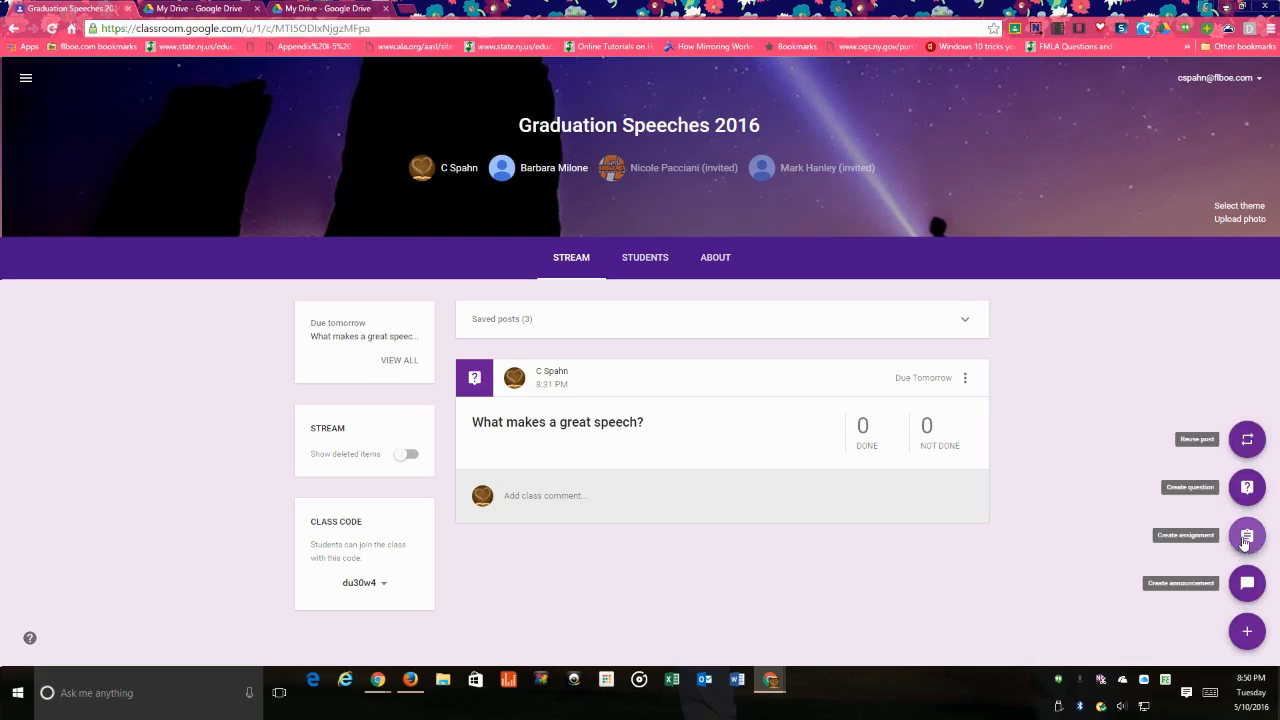
# Create a new assignment titled 'Features of a great speech brainstorm'.
pyautogui.click(1248, 536)
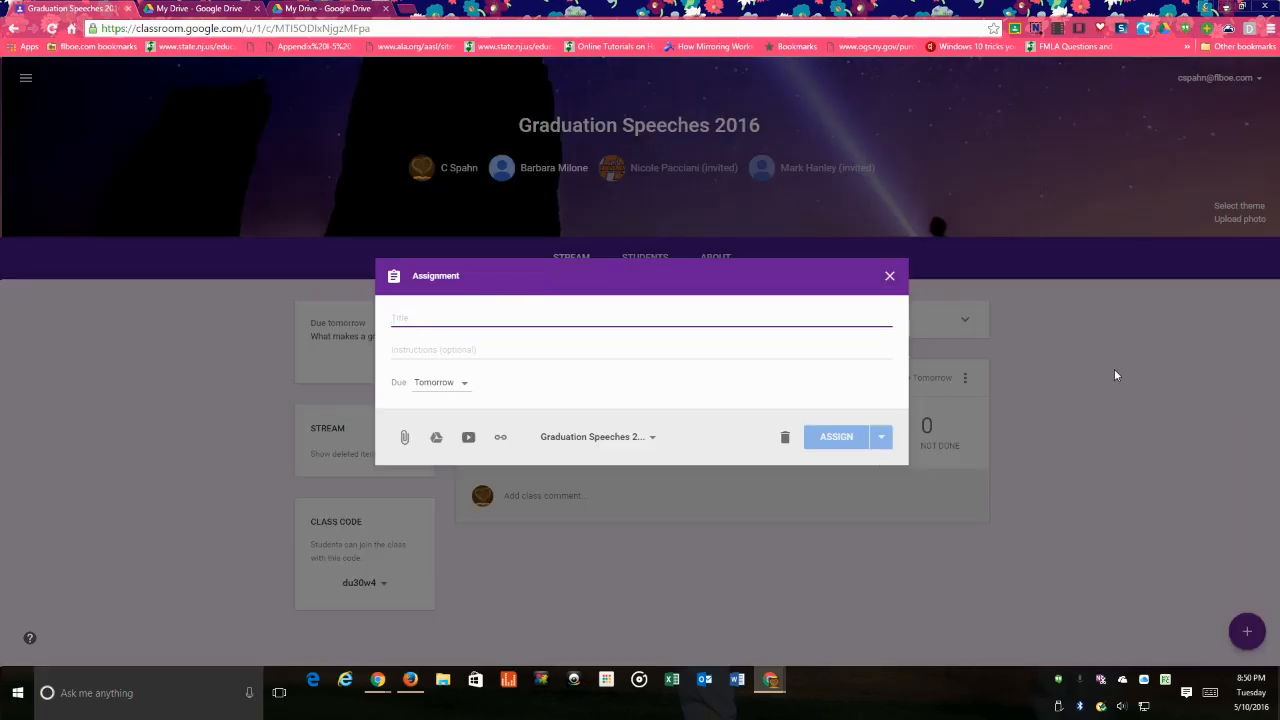
pyautogui.write('Features of a great speech')
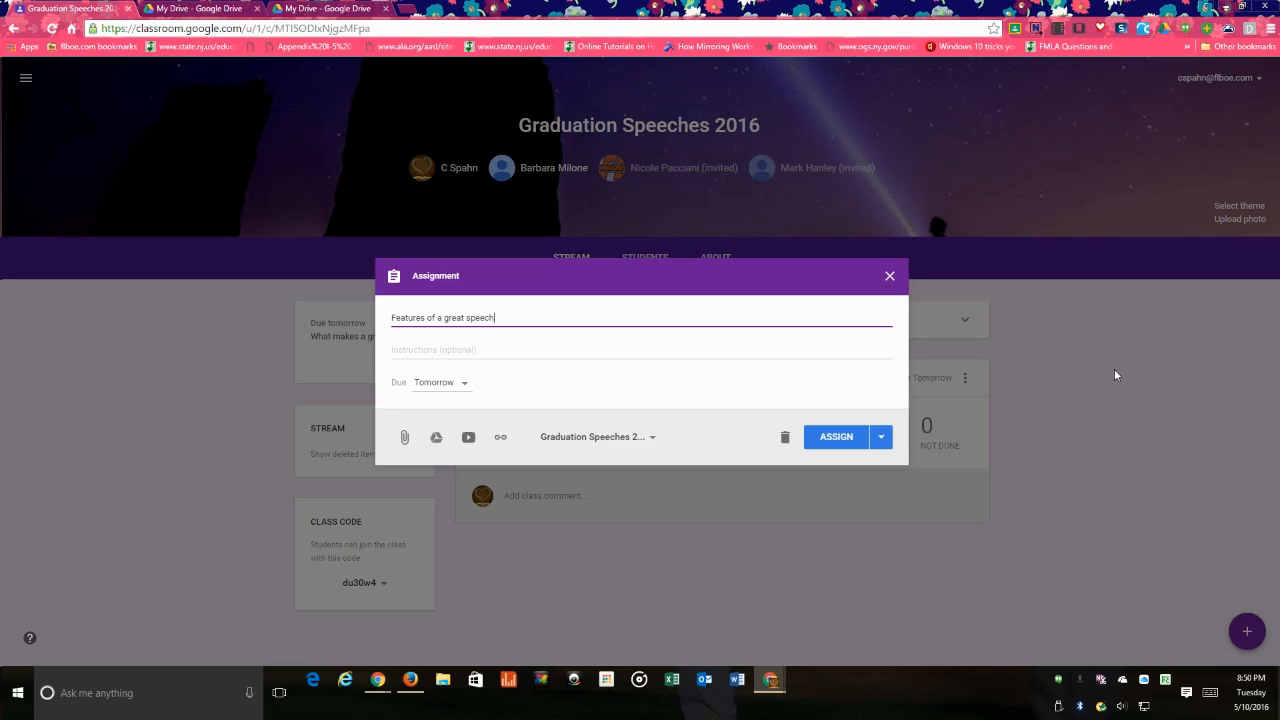
pyautogui.write('brainstorm')
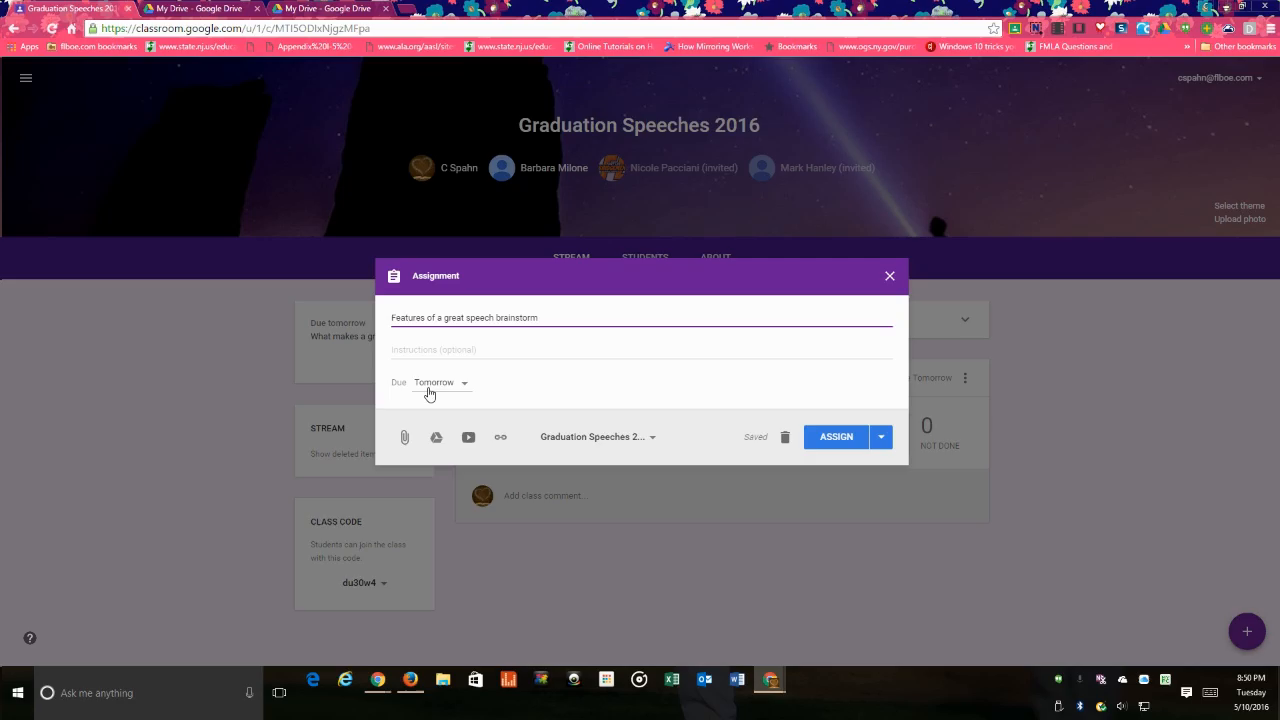
pyautogui.moveTo(436, 436)
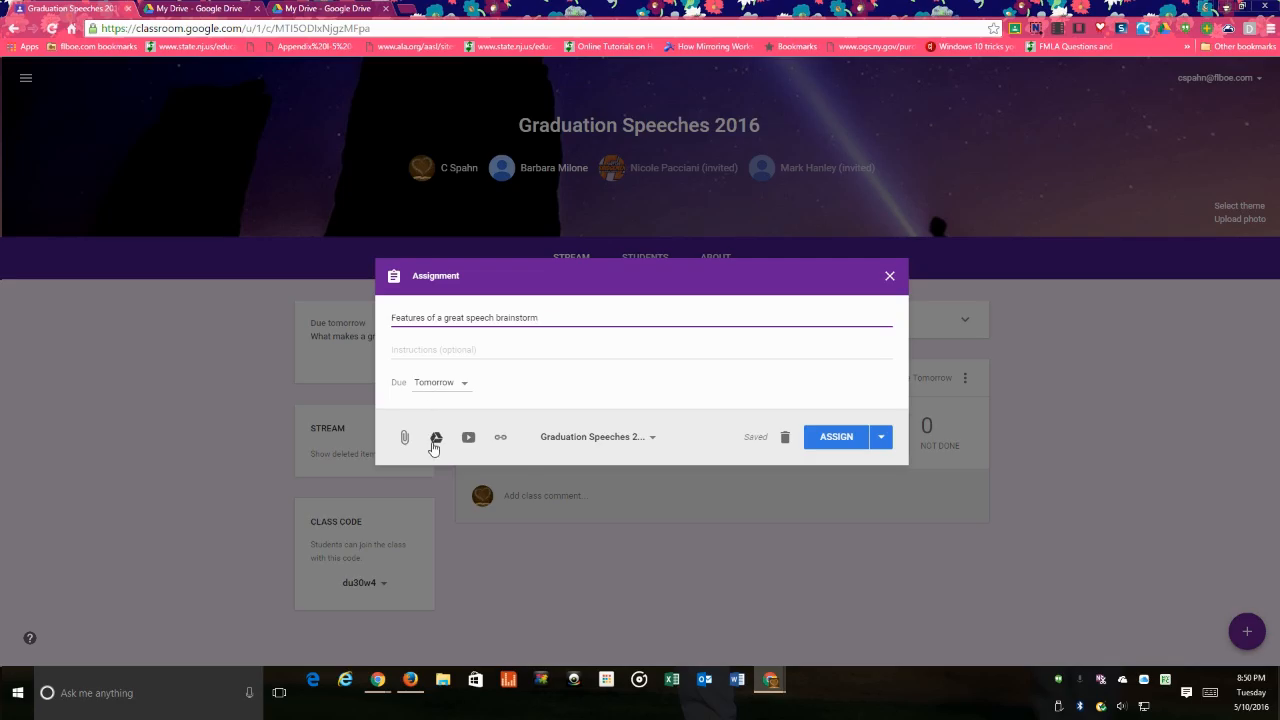
# Attach the Drive doc 'Features of a great speech' found by searching 'fea'.
pyautogui.click(436, 436)
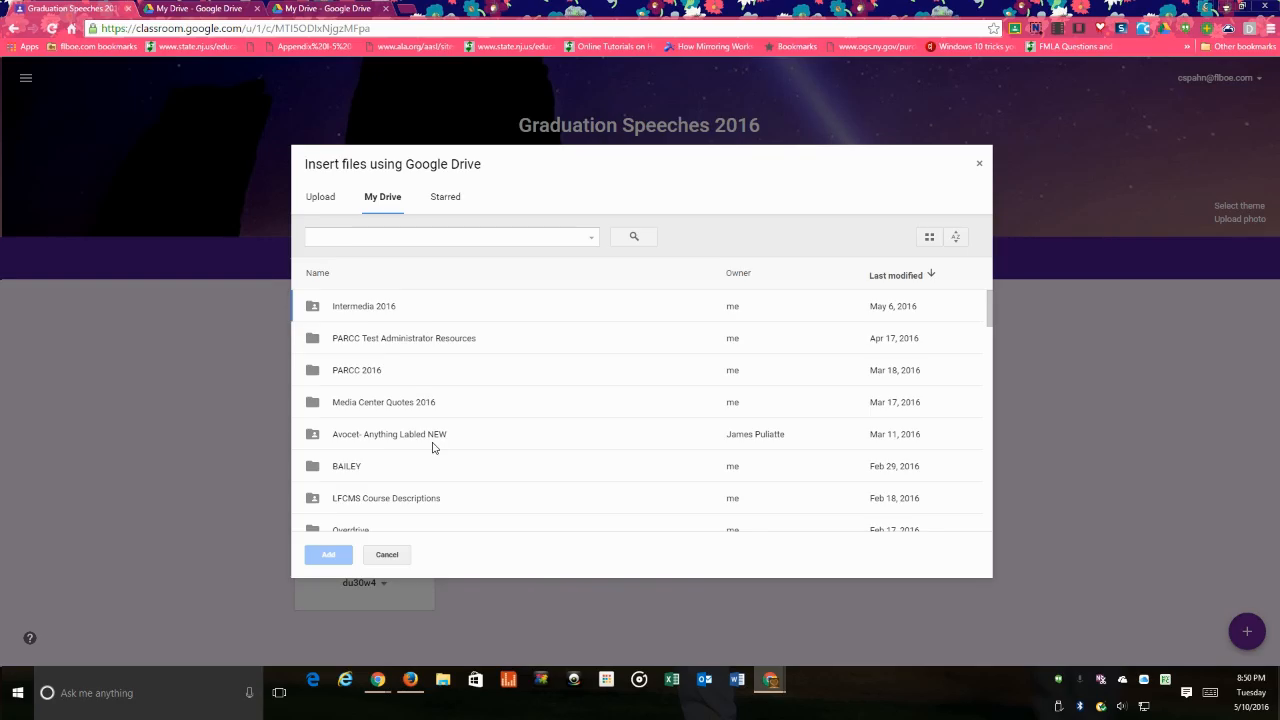
pyautogui.write('fea')
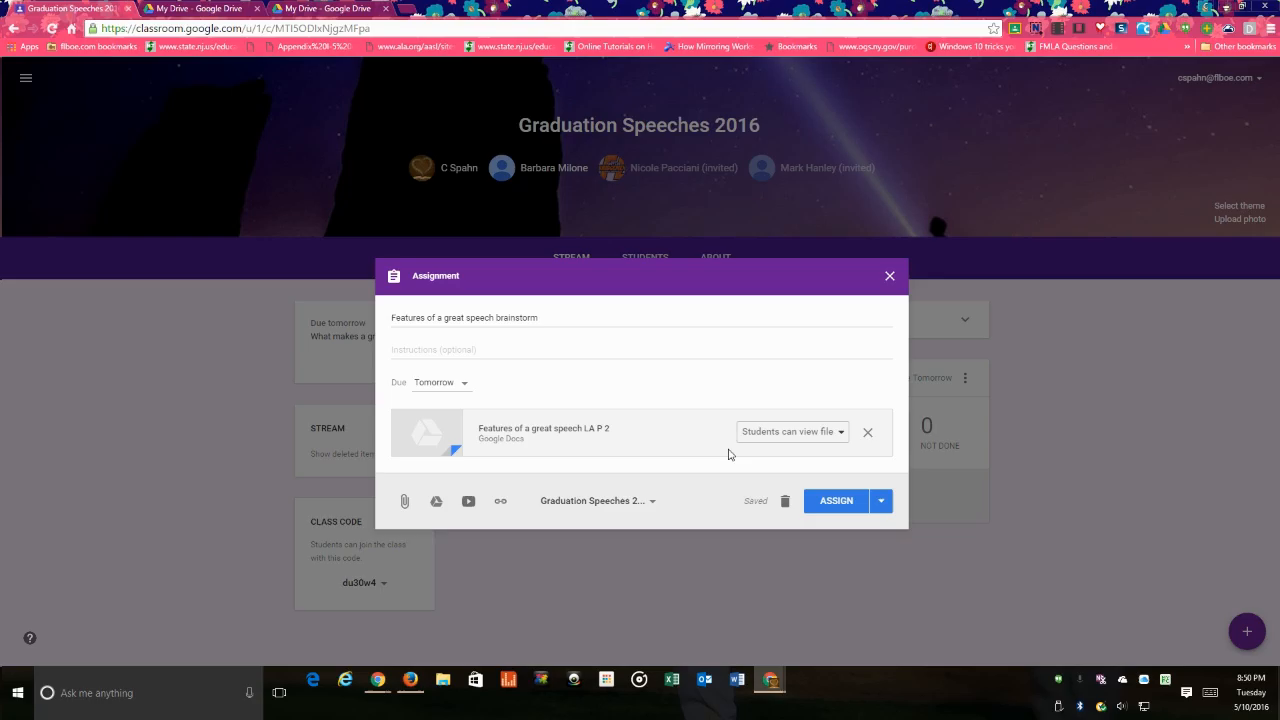
pyautogui.moveTo(830, 450)
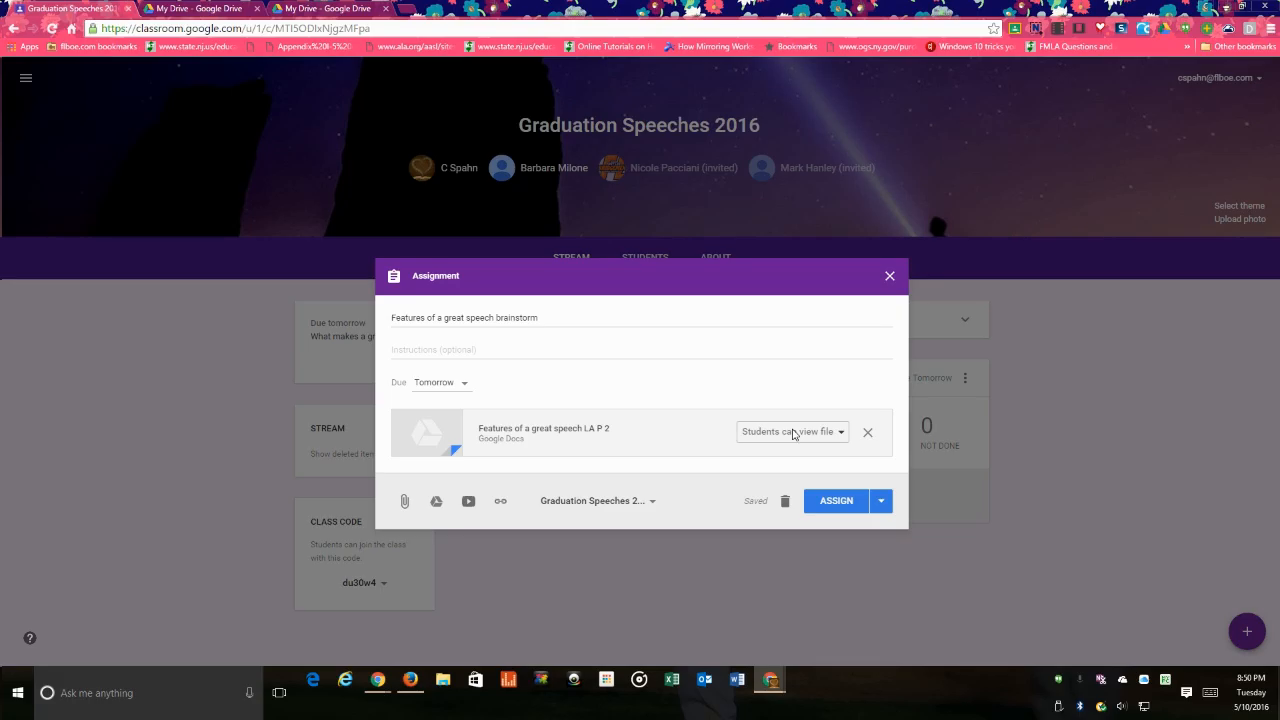
pyautogui.moveTo(764, 440)
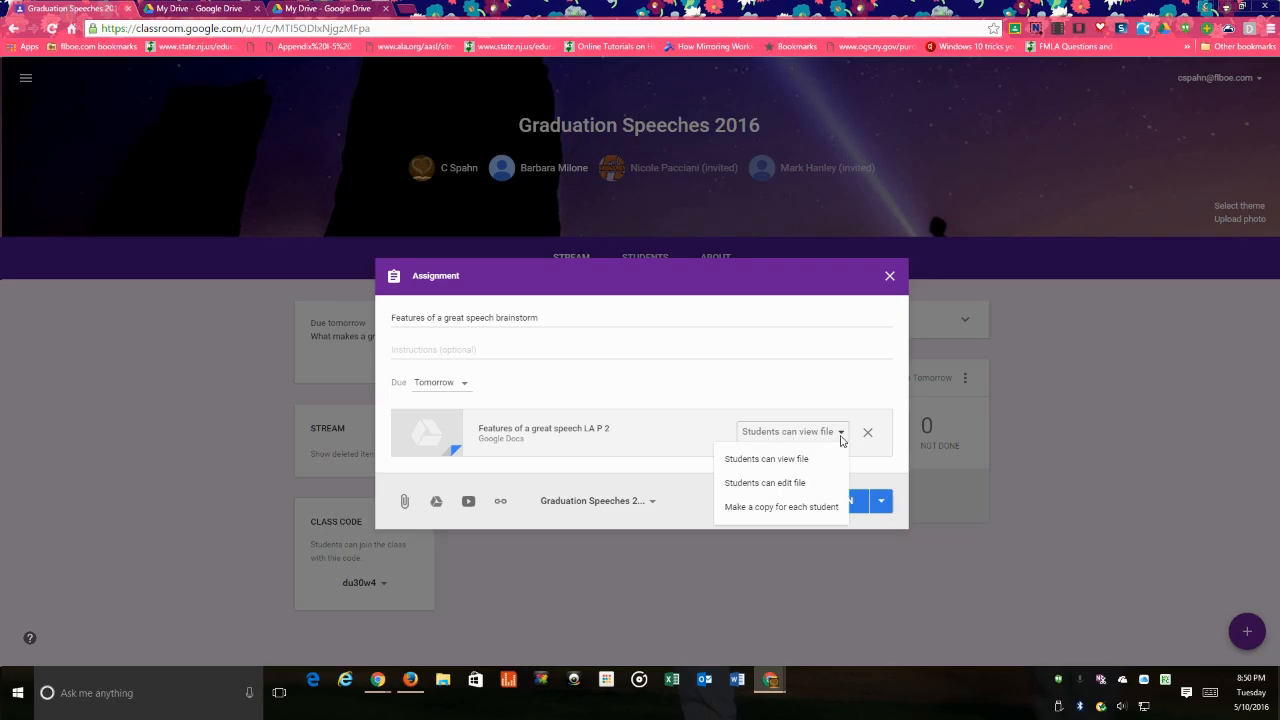
# Change the doc's student access to 'Make a copy for each student'.
pyautogui.click(764, 482)
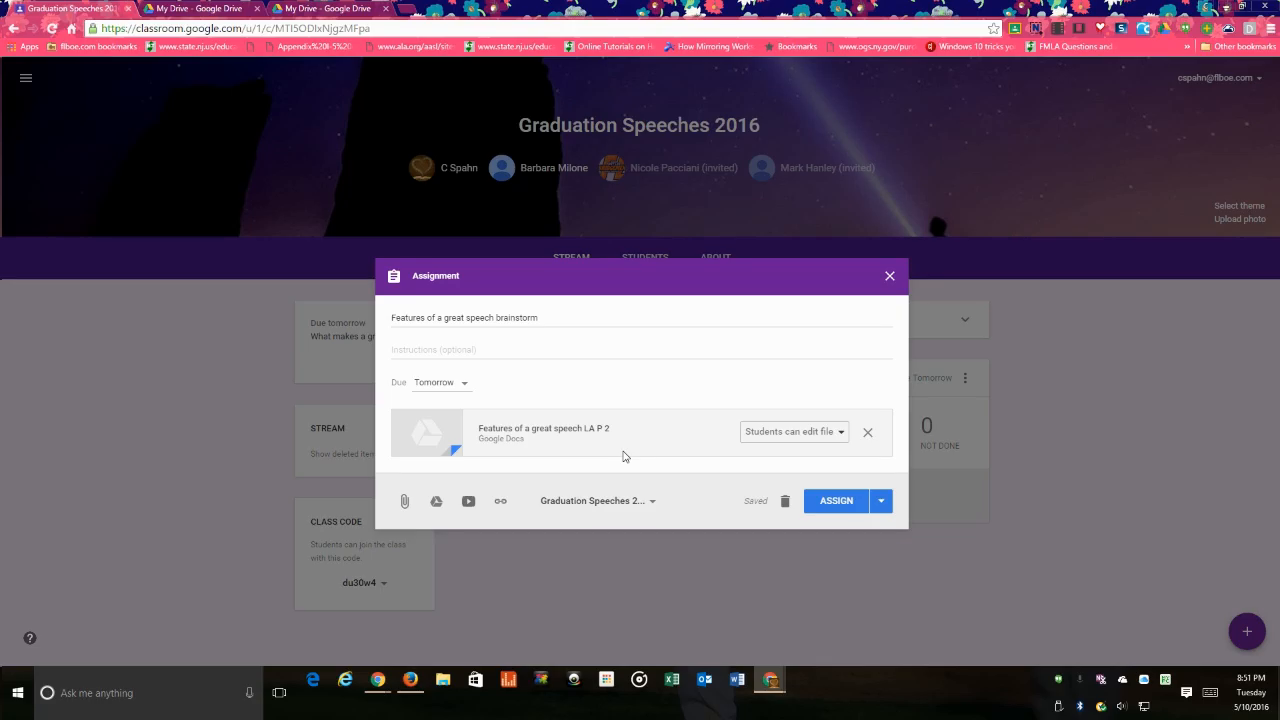
pyautogui.click(840, 432)
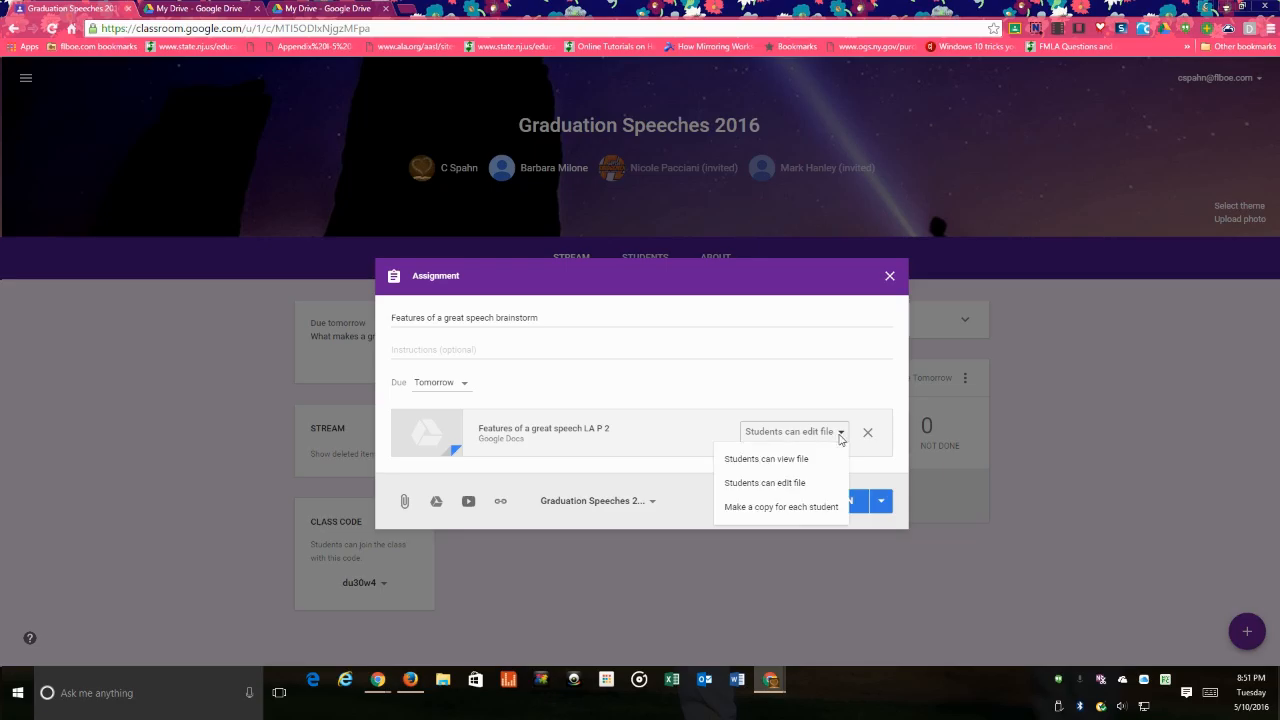
pyautogui.click(780, 506)
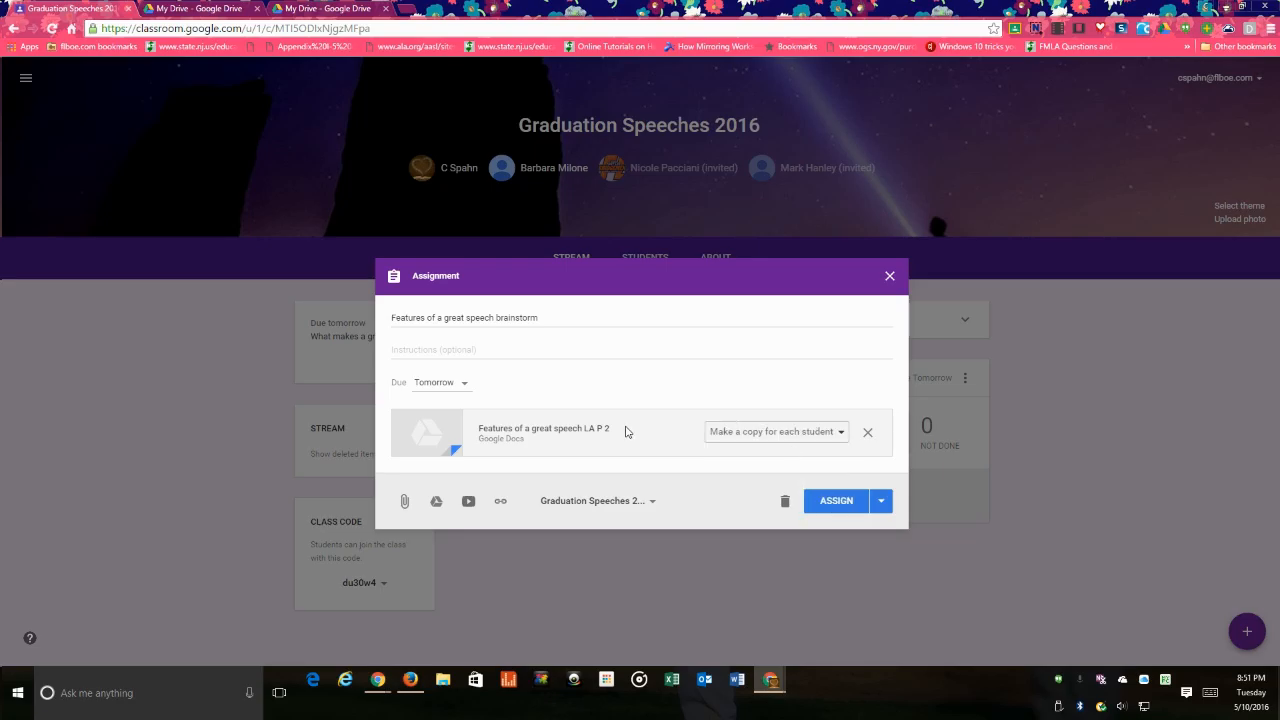